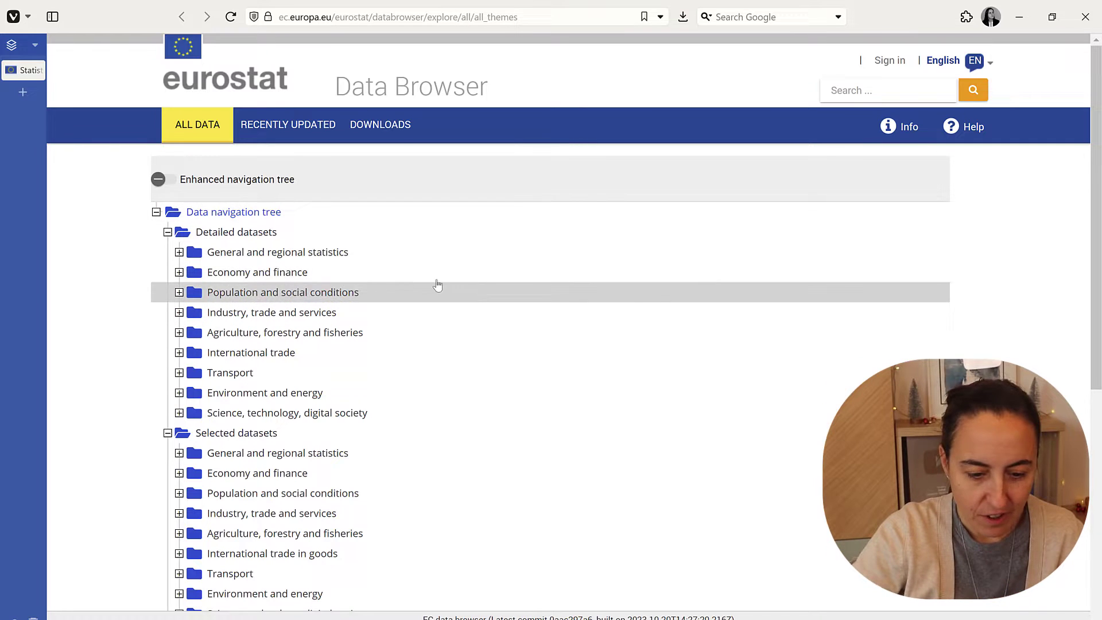
- Open Education - cities and greater cities via General and regional statistics > City statistics
{"action": "left_click", "coordinate": [179, 251]}
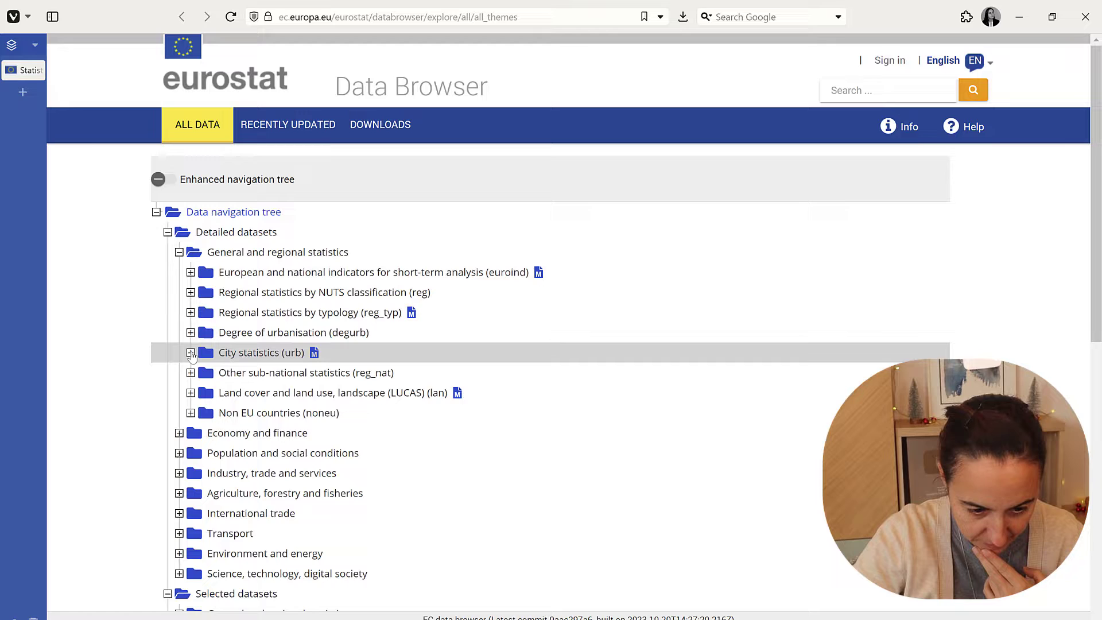
{"action": "left_click", "coordinate": [190, 352]}
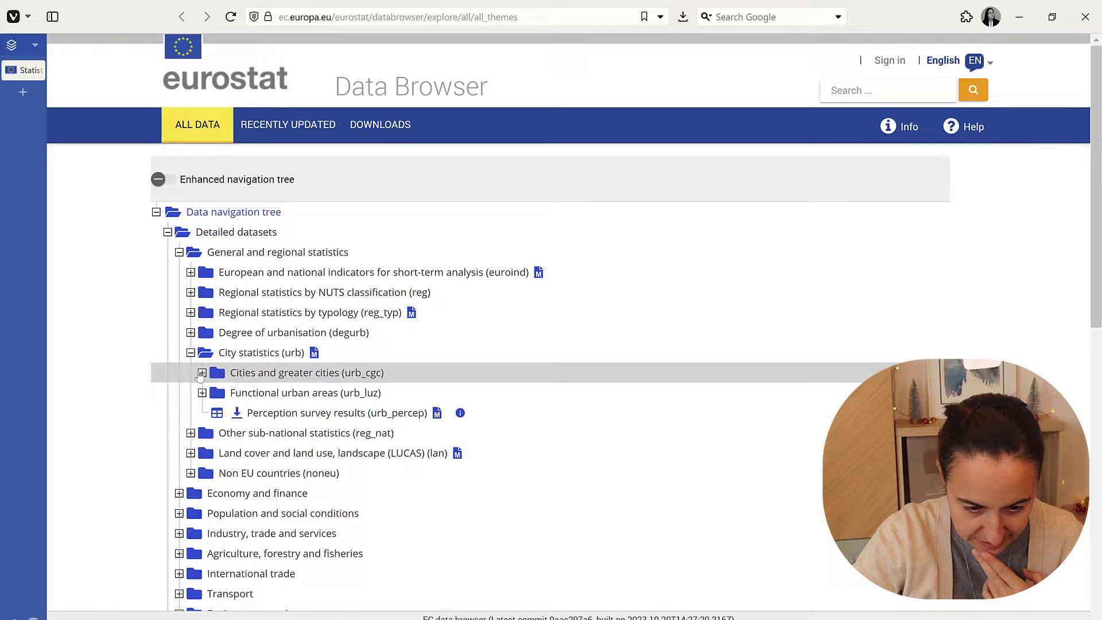
{"action": "left_click", "coordinate": [201, 372]}
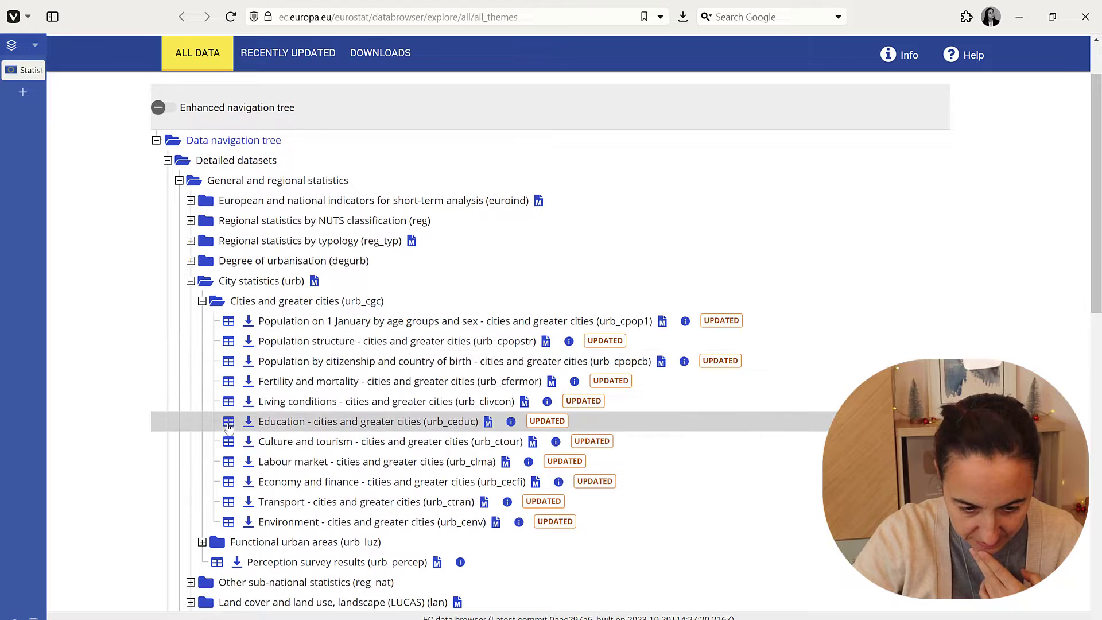
{"action": "left_click", "coordinate": [365, 421]}
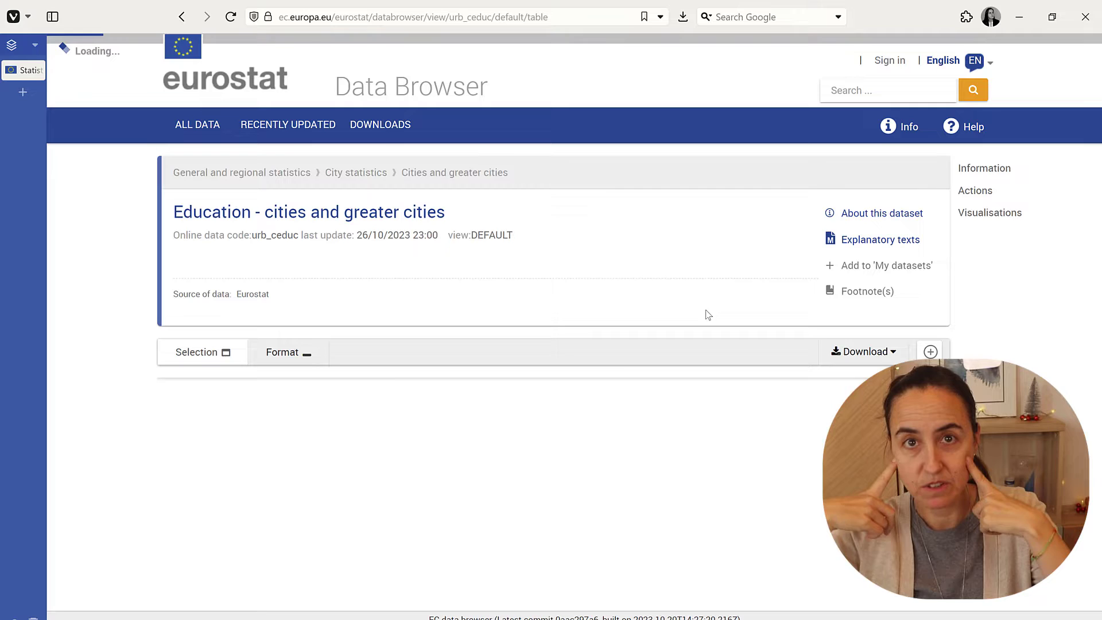
- Narrow the geopolitical entities to Belgium and Germany and save as a custom dataset
{"action": "scroll", "scroll_direction": "down", "scroll_amount": 3}
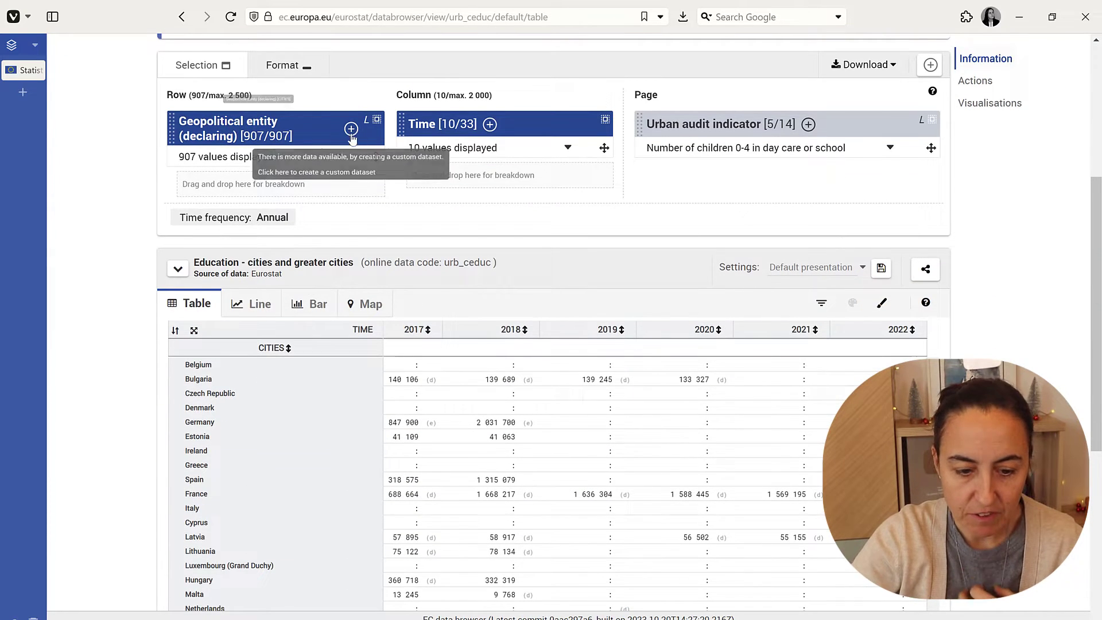
{"action": "left_click", "coordinate": [316, 172]}
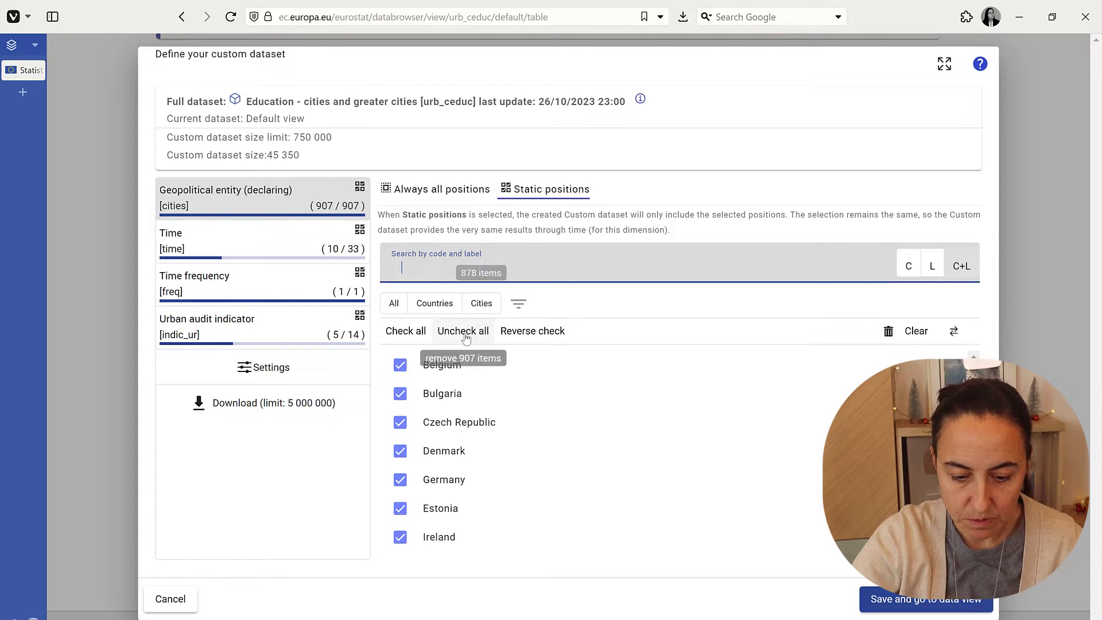
{"action": "left_click", "coordinate": [463, 331]}
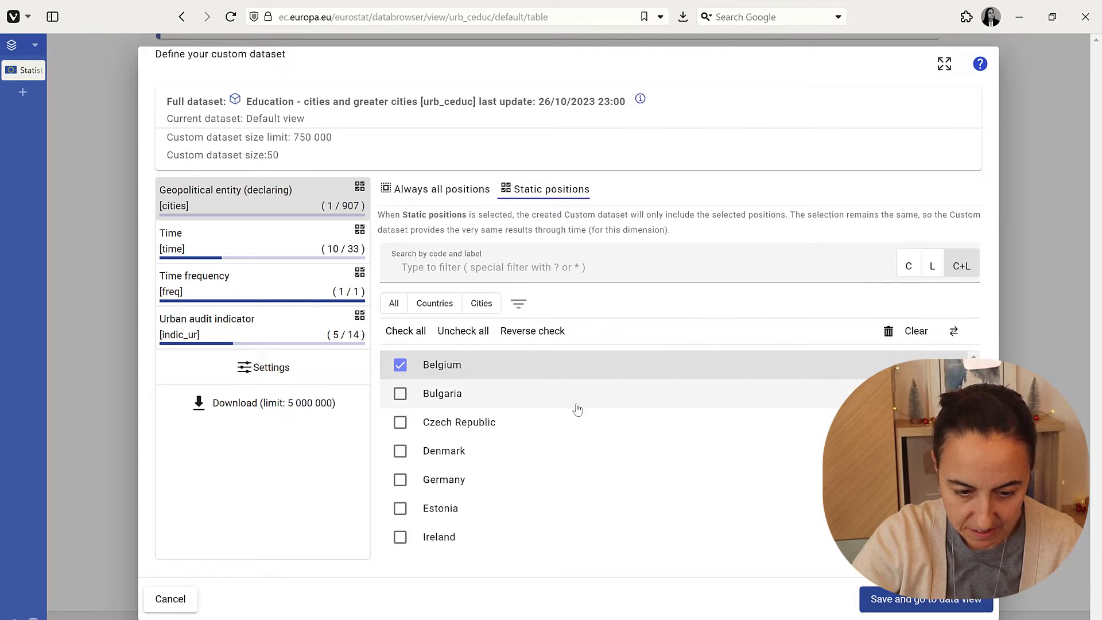
{"action": "mouse_move", "coordinate": [444, 479]}
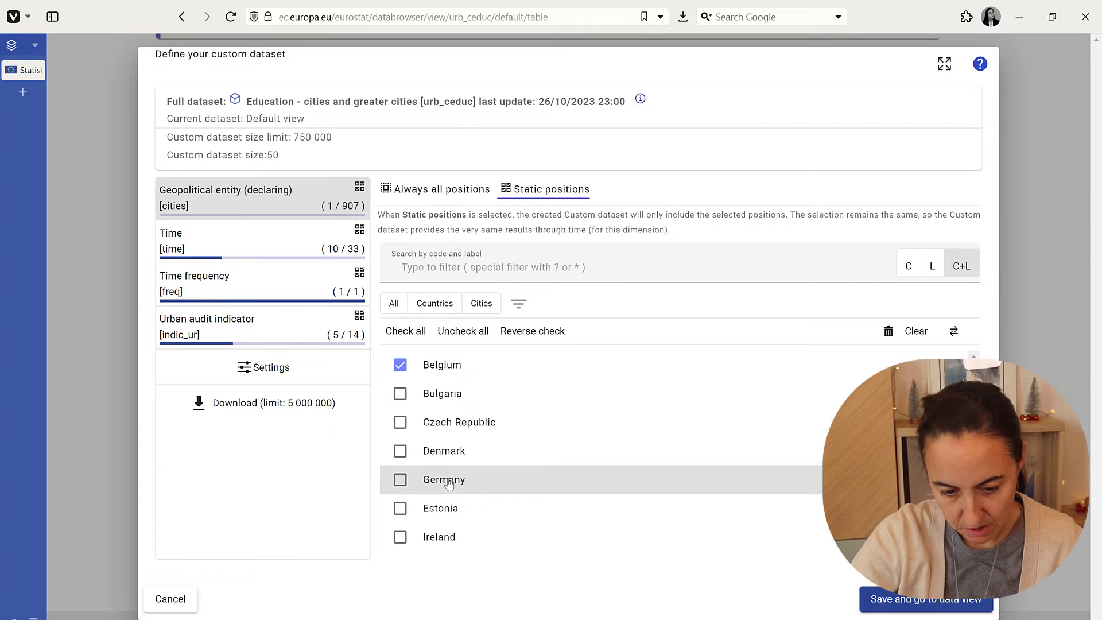
{"action": "left_click", "coordinate": [924, 598]}
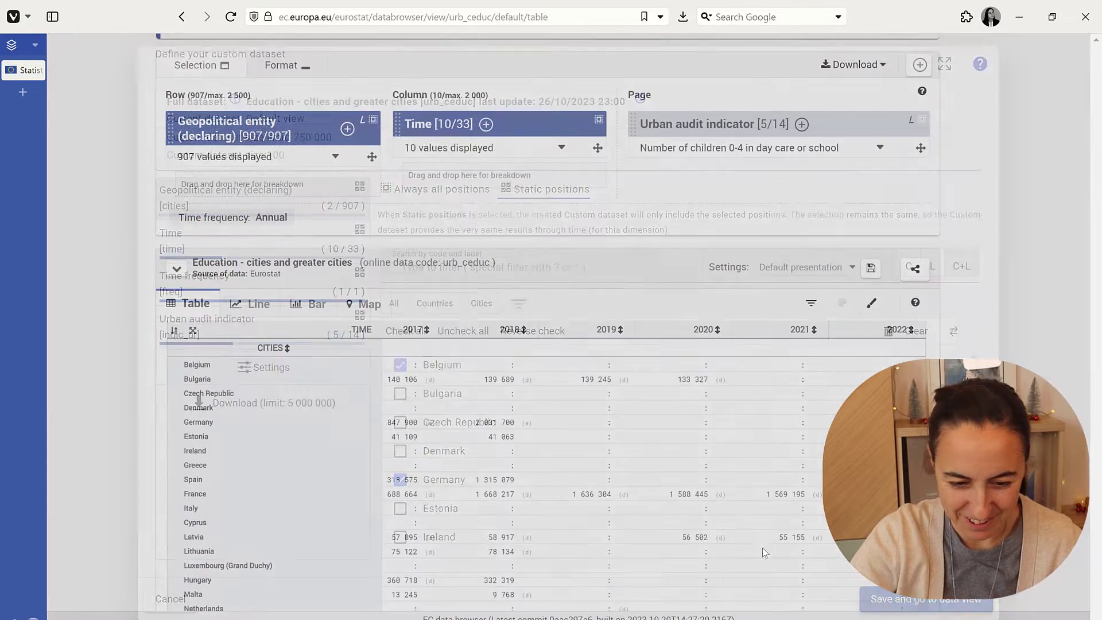
{"action": "left_click", "coordinate": [924, 599]}
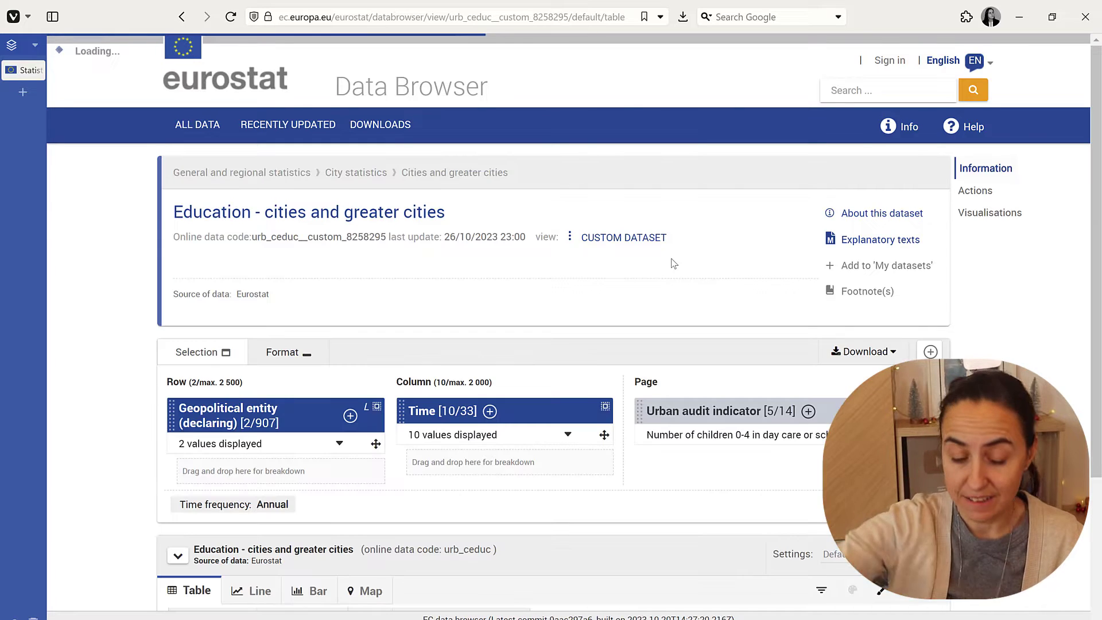
- Open the Download menu's Options and other formats dialog for the custom dataset
{"action": "scroll", "scroll_direction": "down", "scroll_amount": 3}
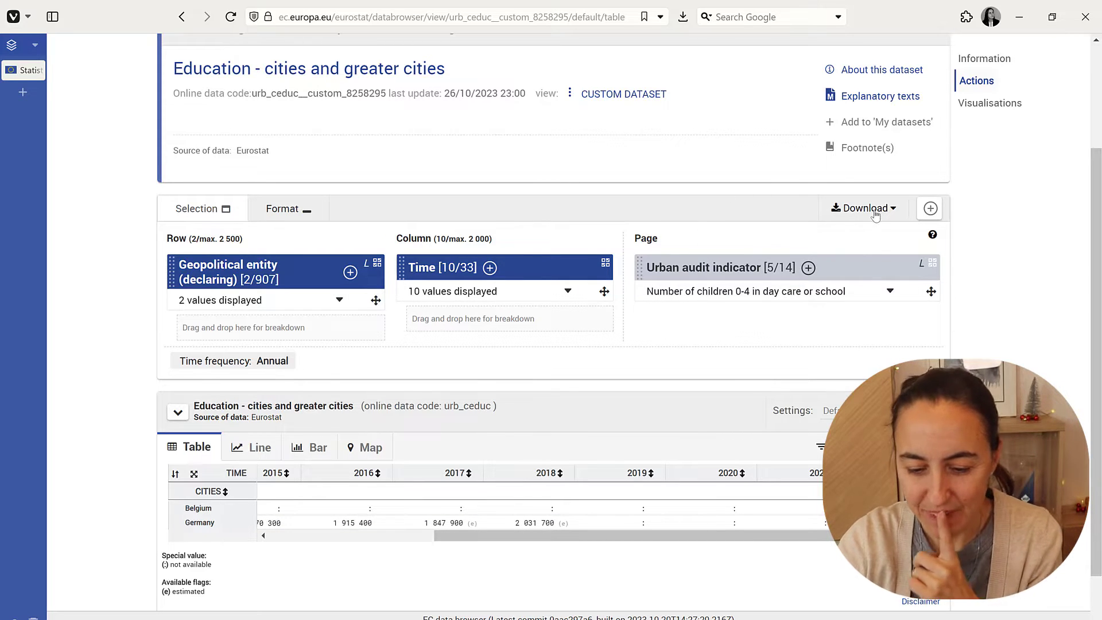
{"action": "left_click", "coordinate": [863, 208]}
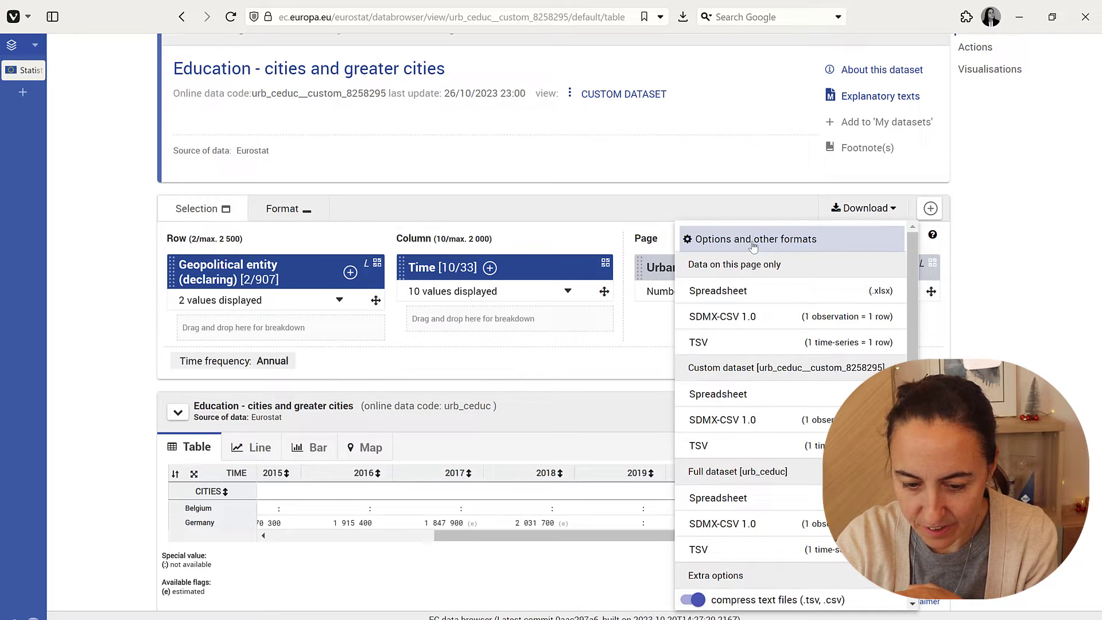
{"action": "left_click", "coordinate": [756, 239]}
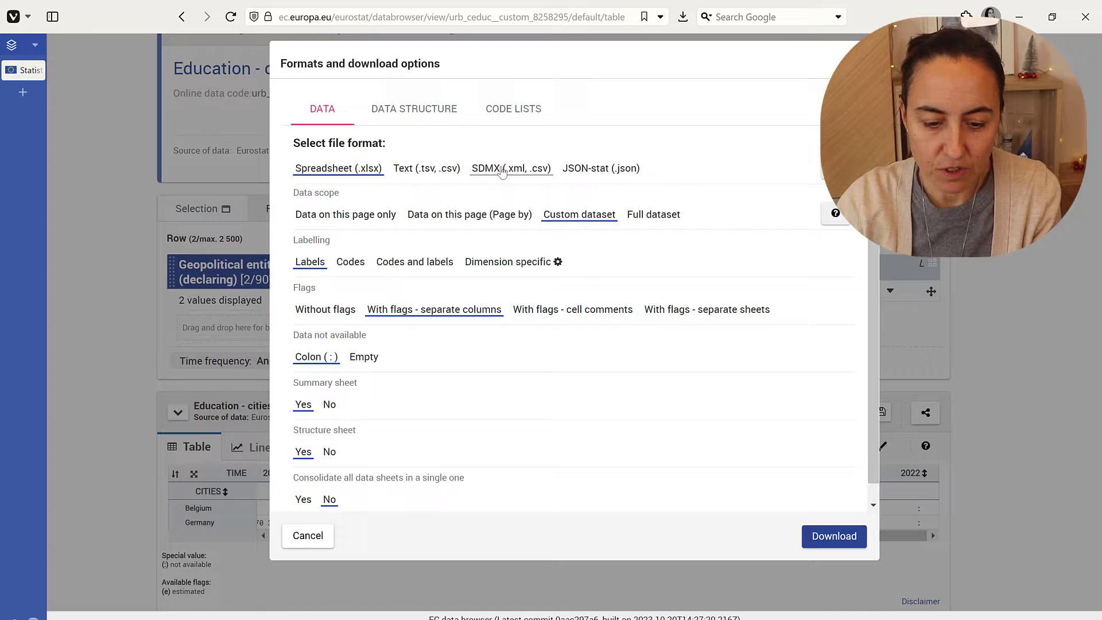
- Choose SDMX format, set Compressed to No, and copy the API link
{"action": "left_click", "coordinate": [510, 168]}
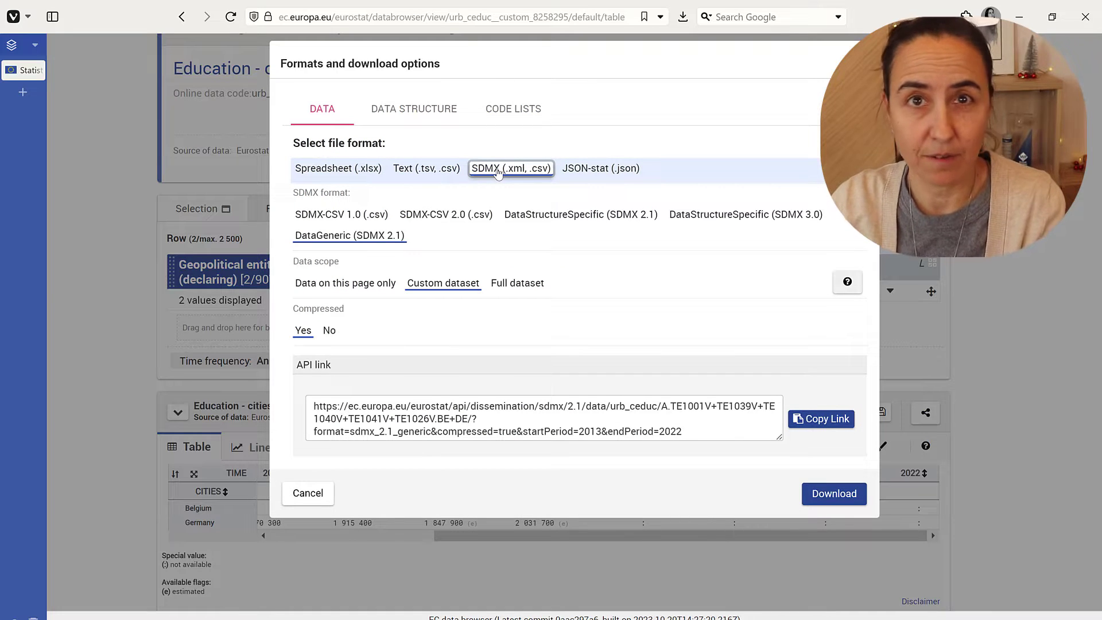
{"action": "mouse_move", "coordinate": [350, 244]}
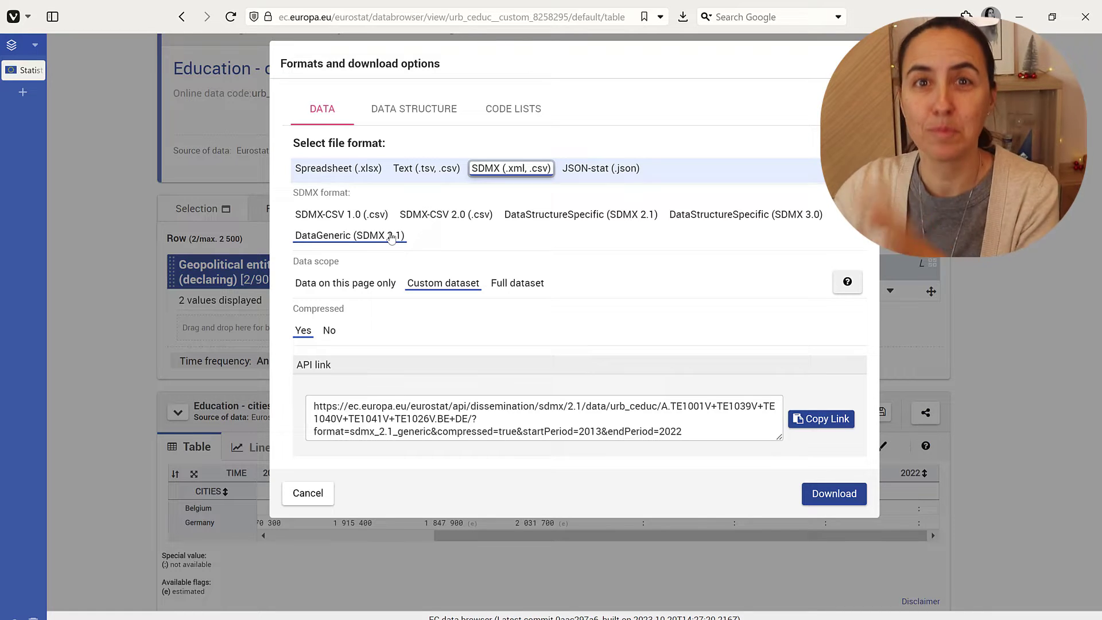
{"action": "mouse_move", "coordinate": [370, 226]}
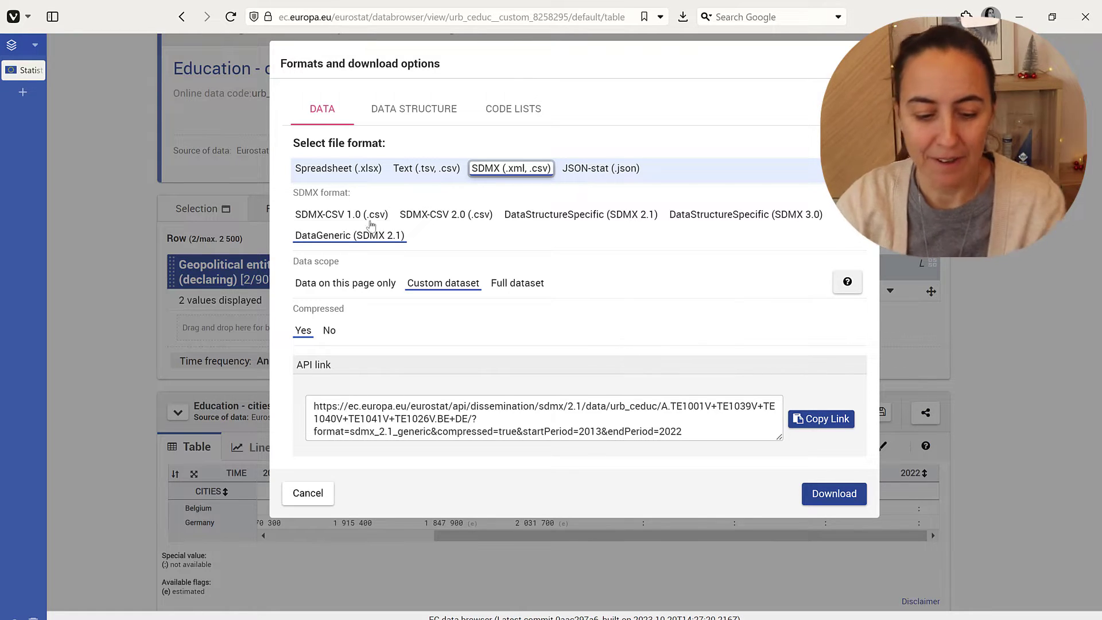
{"action": "mouse_move", "coordinate": [516, 291]}
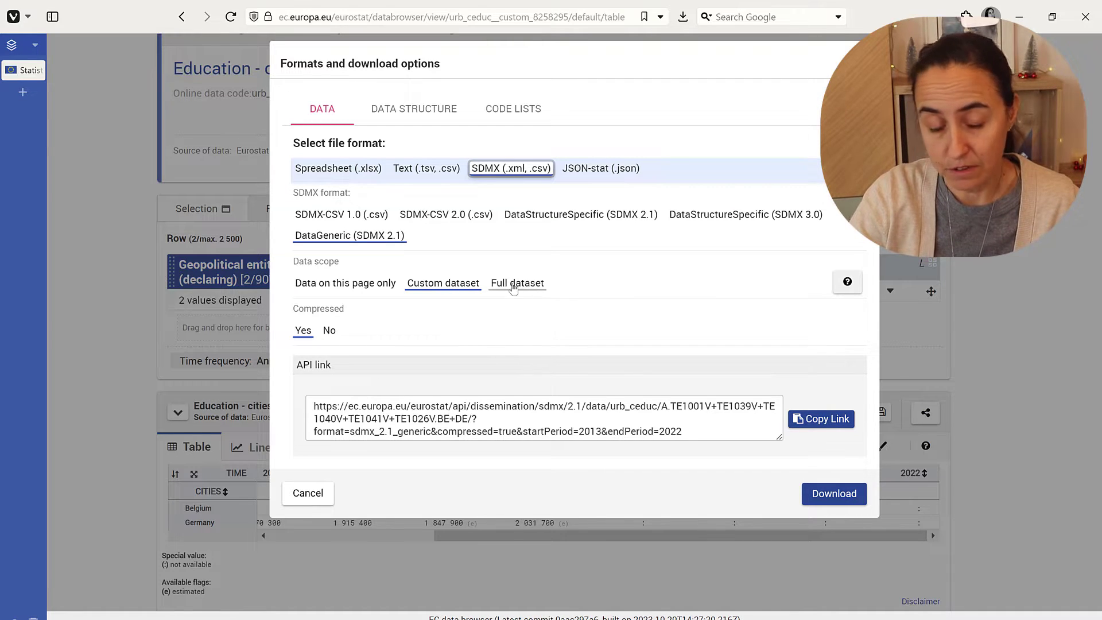
{"action": "left_click", "coordinate": [328, 331]}
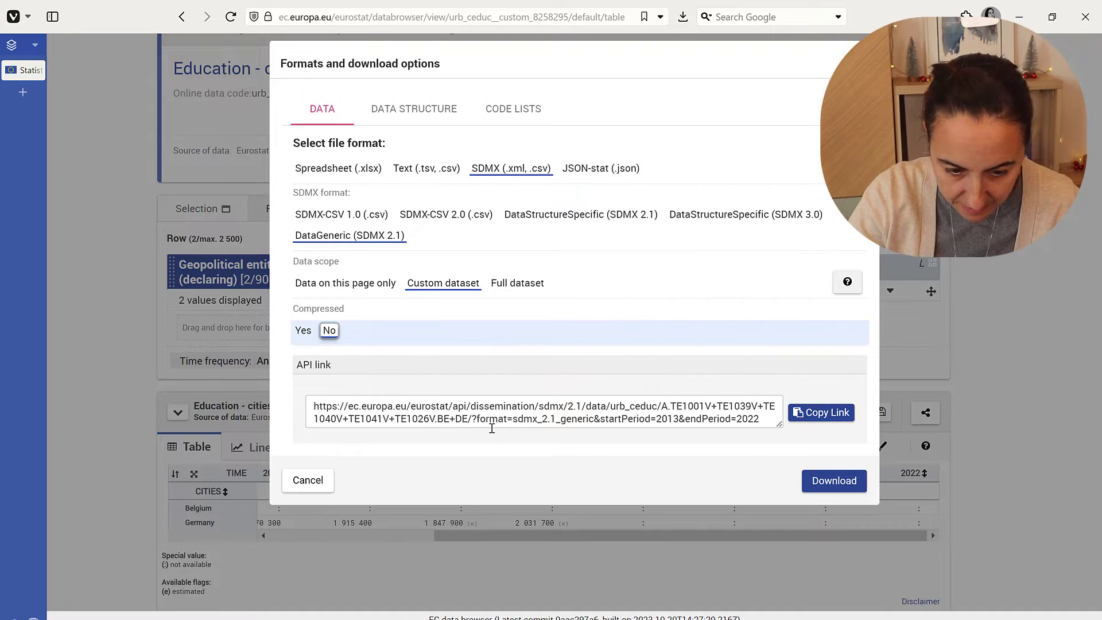
{"action": "mouse_move", "coordinate": [616, 439]}
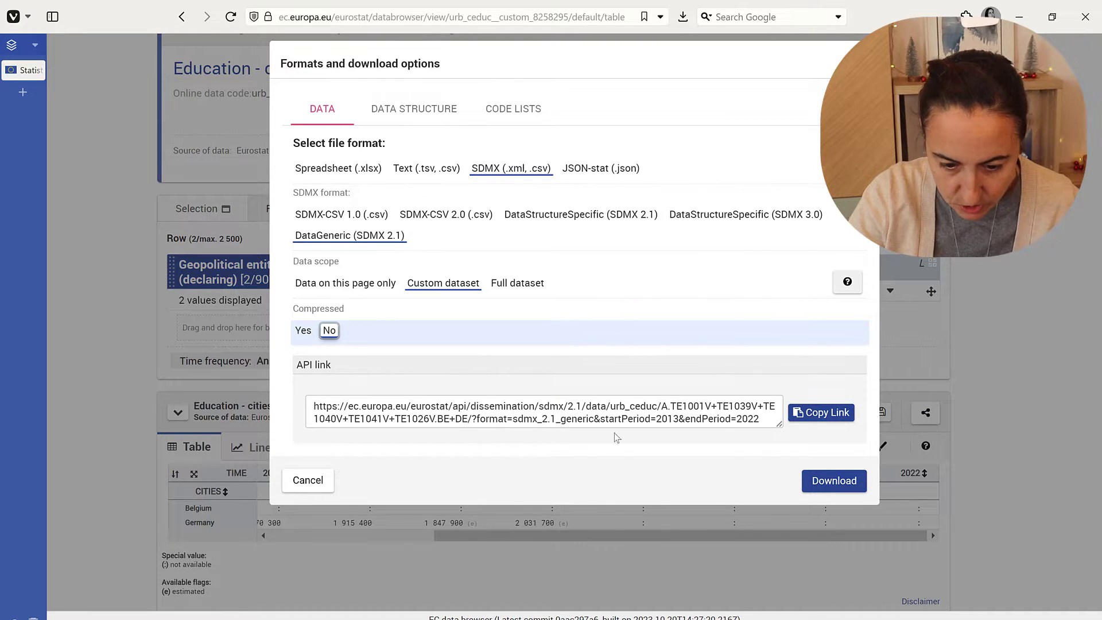
{"action": "left_click", "coordinate": [820, 412]}
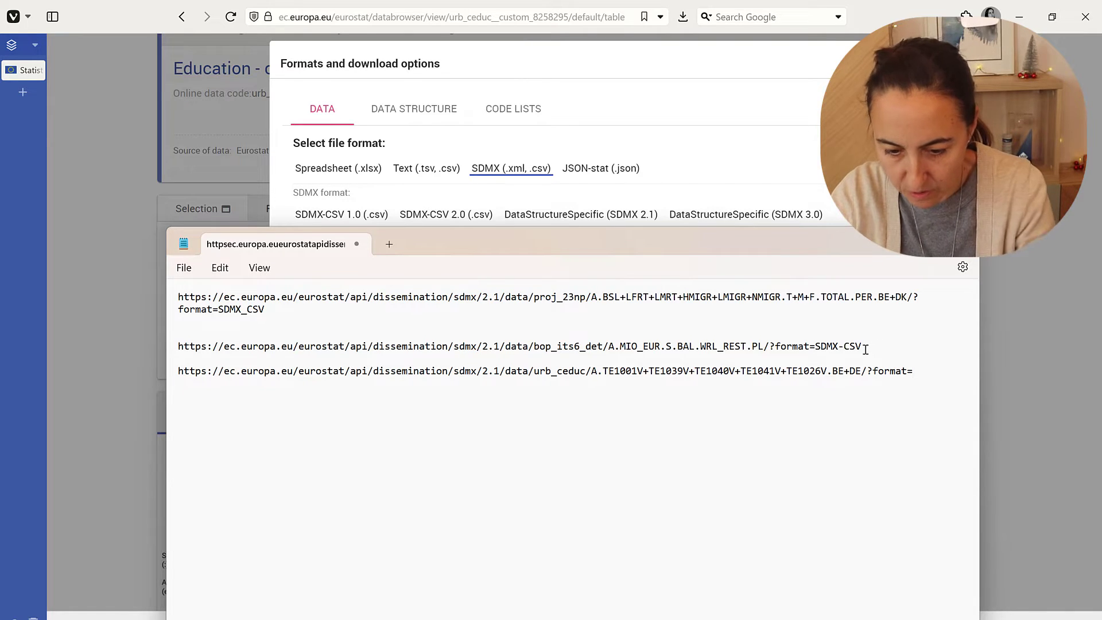
- Complete the third URL's format parameter as SDMX-CSV in Notepad
{"action": "double_click", "coordinate": [838, 346]}
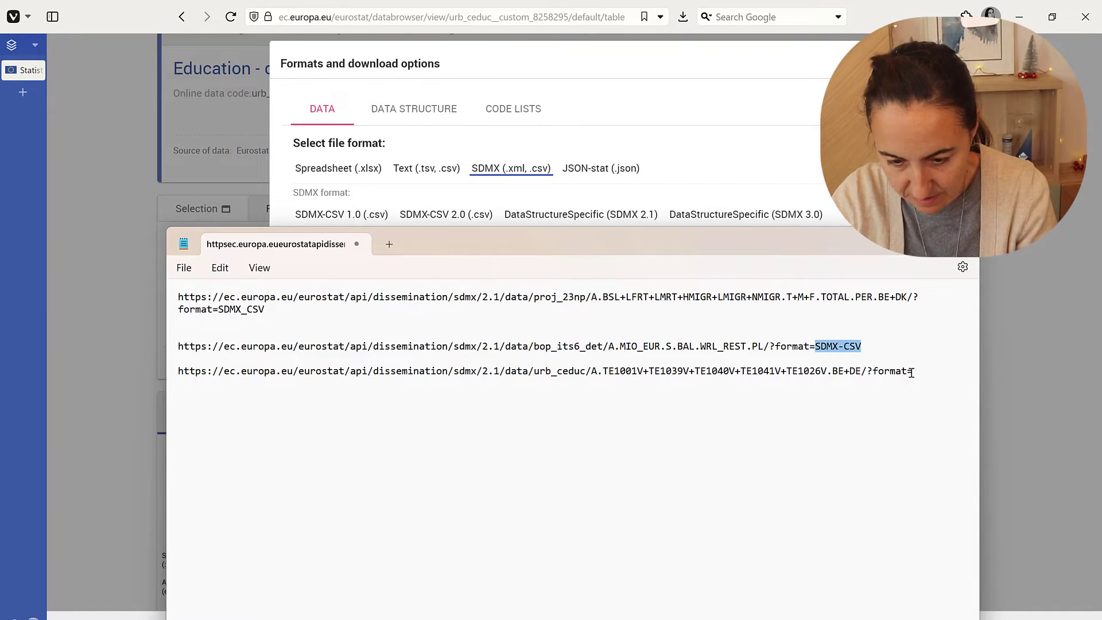
{"action": "type", "text": "SDMX-CSV"}
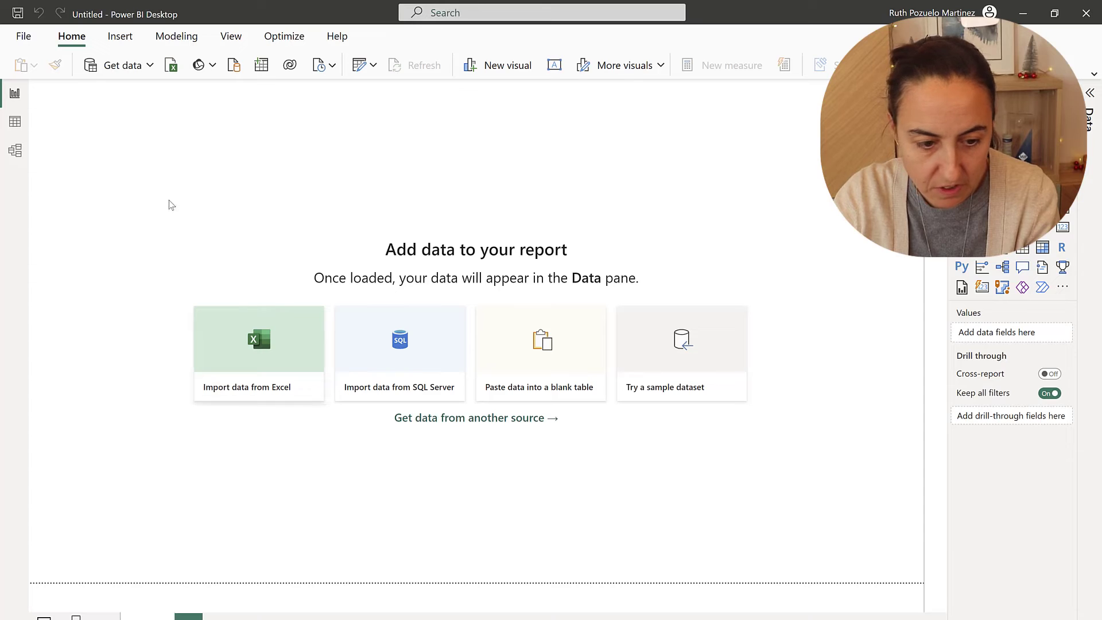
- Connect via the SIS-CC SDMX connector with Display format set to Show labels only
{"action": "left_click", "coordinate": [123, 65]}
{"action": "type", "text": "s"}
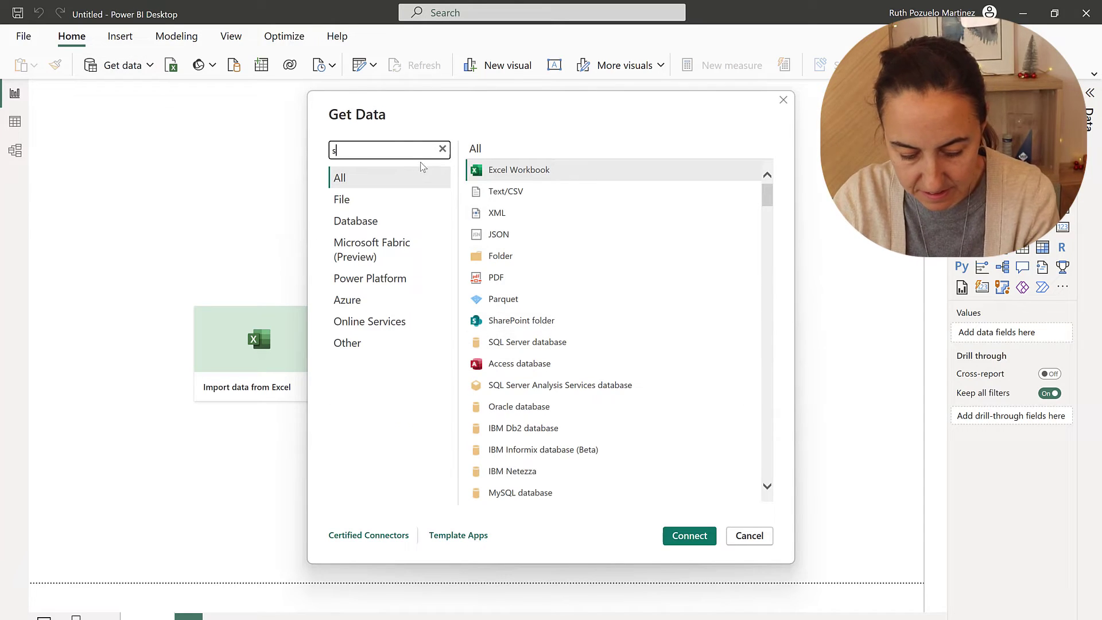
{"action": "type", "text": "dm"}
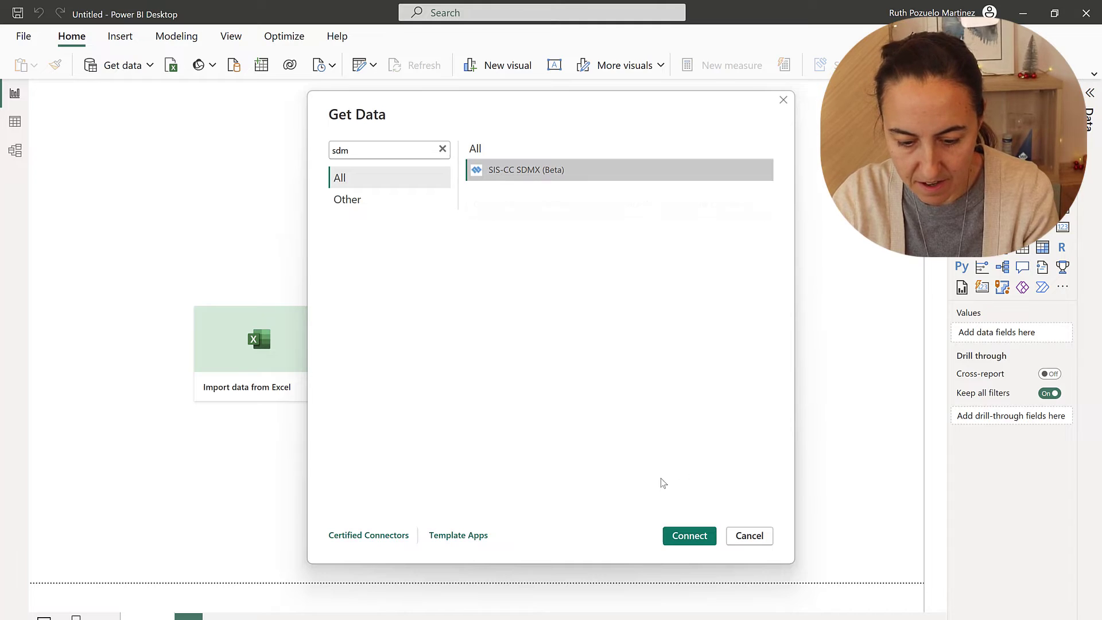
{"action": "left_click", "coordinate": [688, 535]}
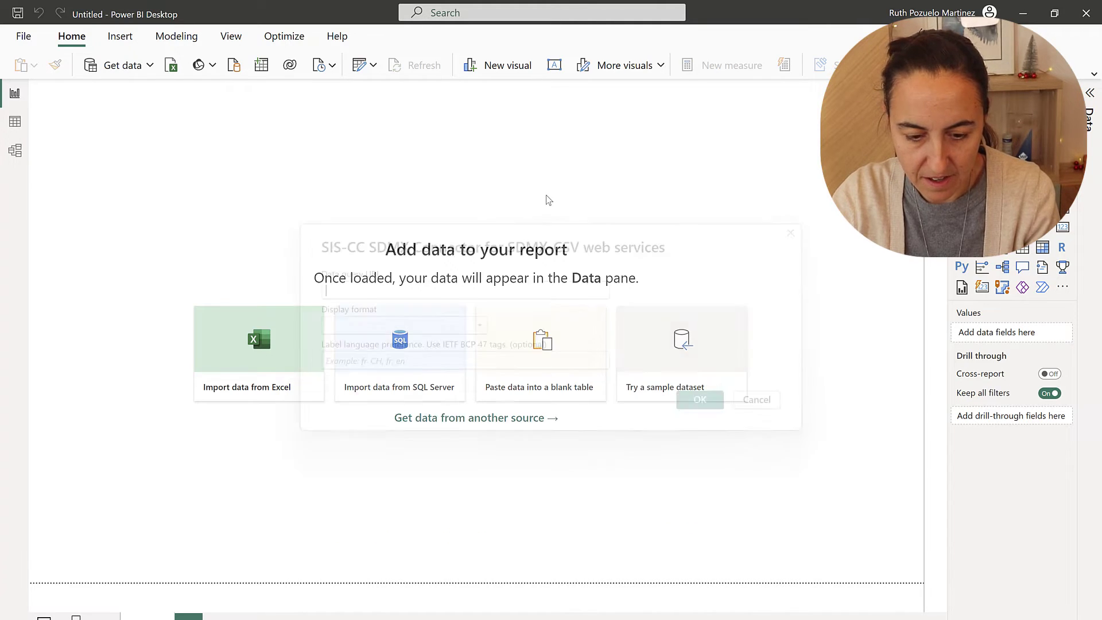
{"action": "left_click", "coordinate": [479, 325]}
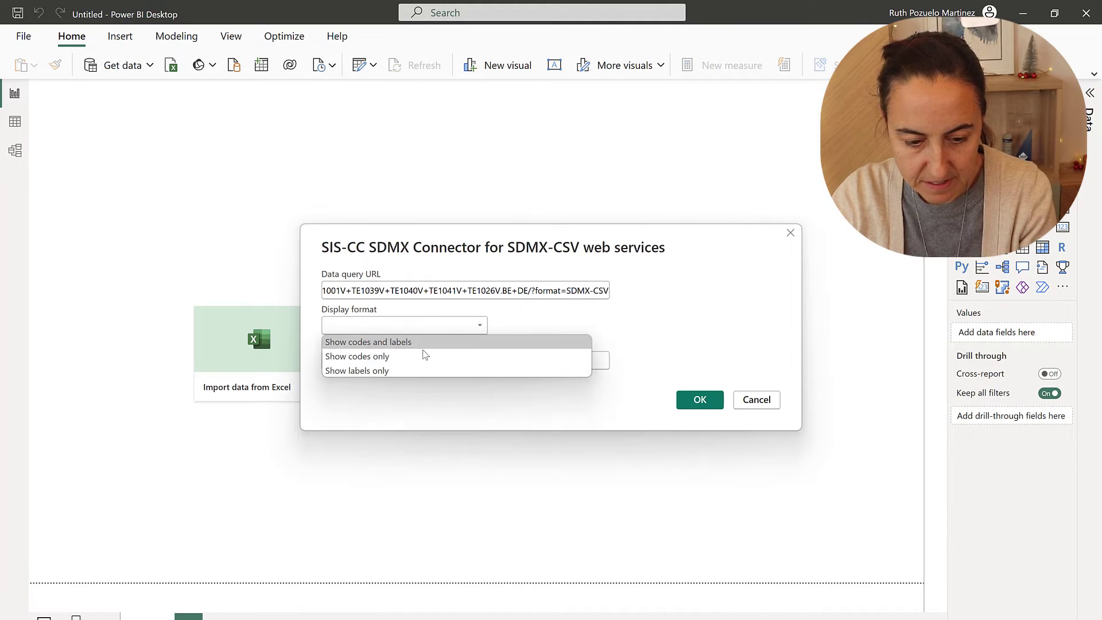
{"action": "left_click", "coordinate": [357, 370]}
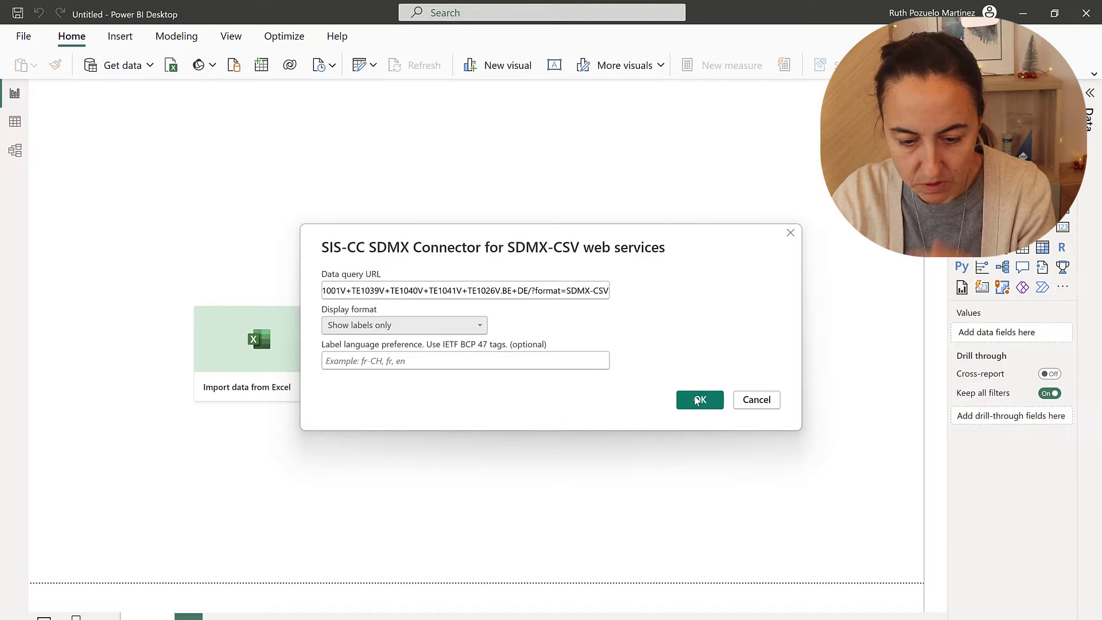
{"action": "left_click", "coordinate": [699, 399]}
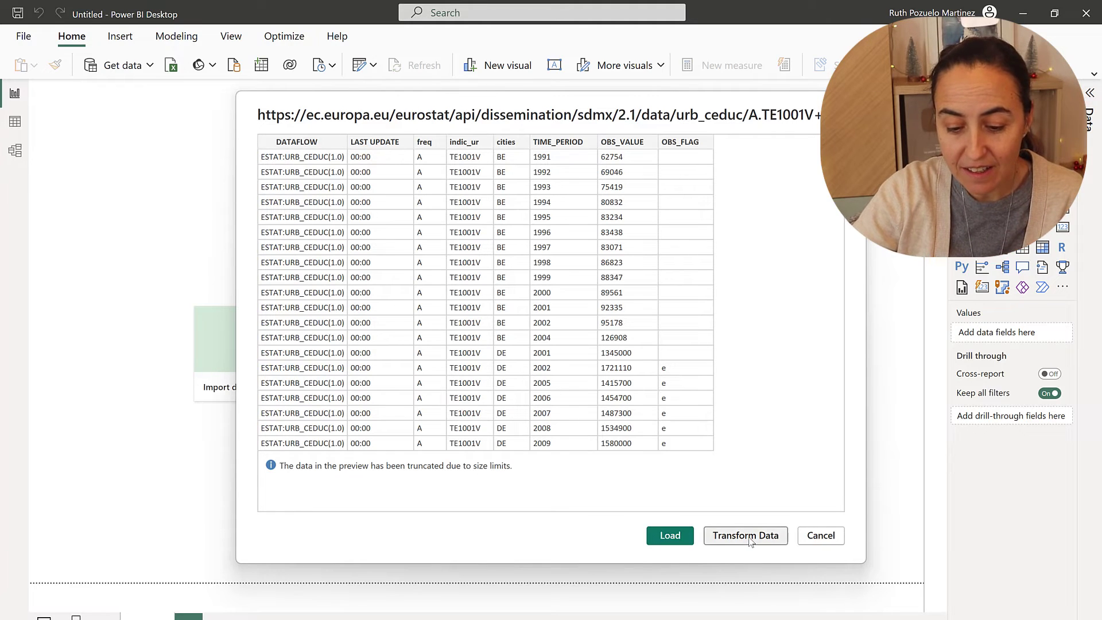
- Choose Transform Data to load the urb_ceduc preview into Power Query as Query1
{"action": "left_click", "coordinate": [745, 535]}
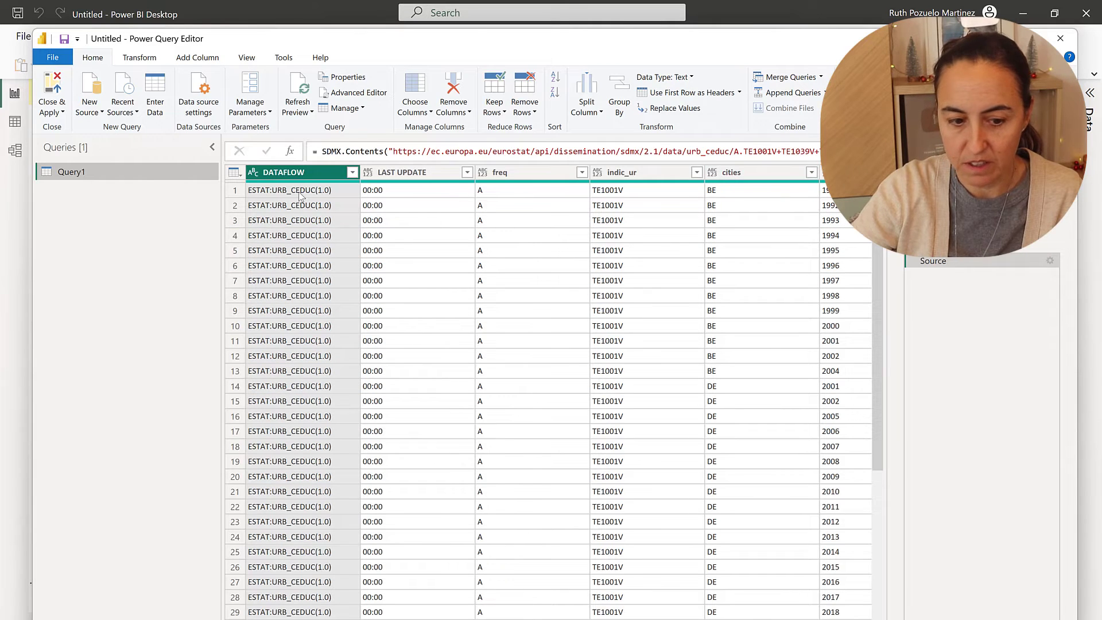
{"action": "mouse_move", "coordinate": [157, 153]}
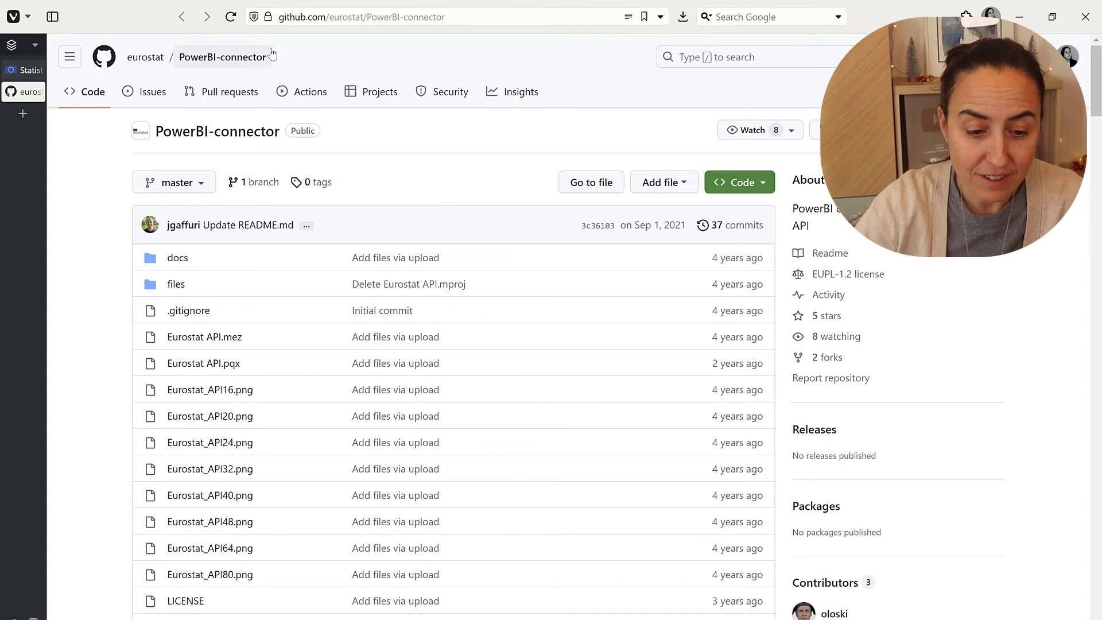
{"action": "scroll", "scroll_direction": "down", "scroll_amount": 3}
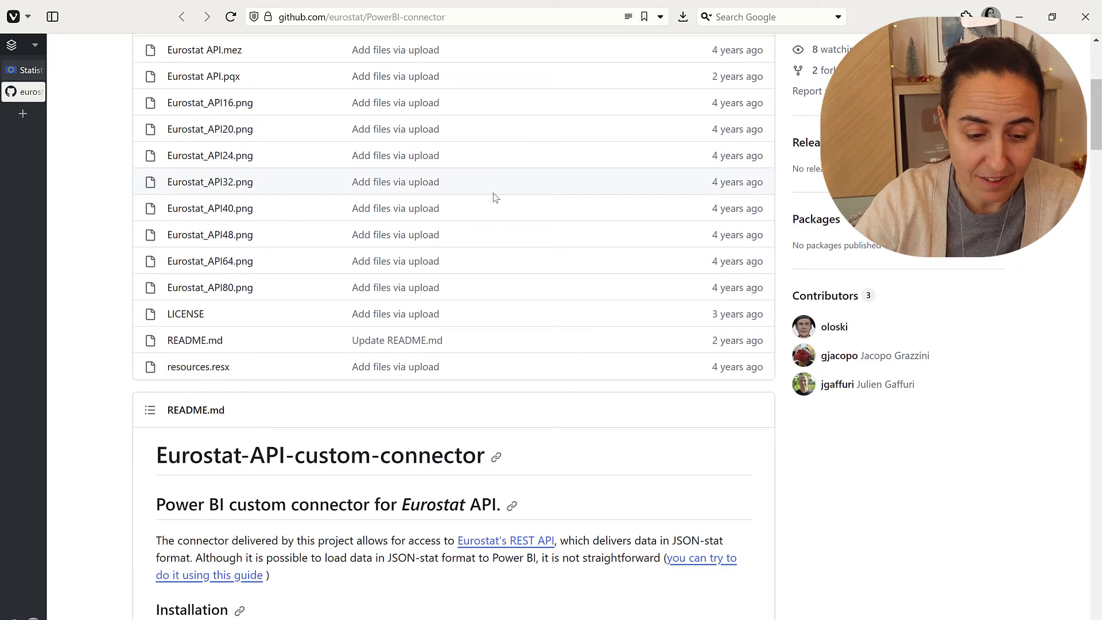
{"action": "scroll", "scroll_direction": "down", "scroll_amount": 3}
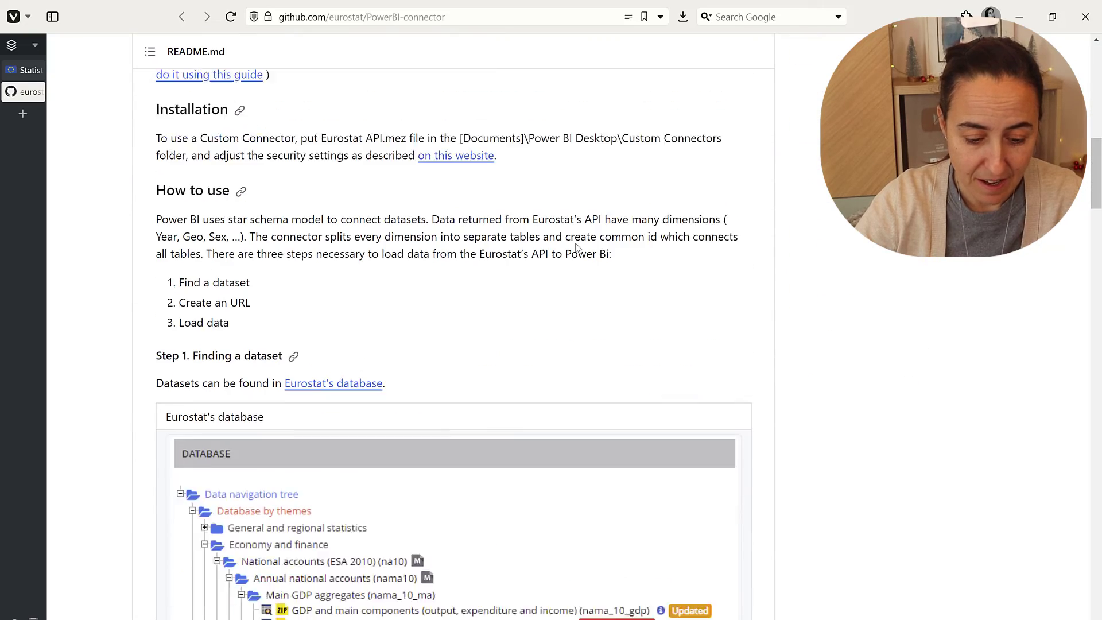
{"action": "scroll", "scroll_direction": "up", "scroll_amount": 3}
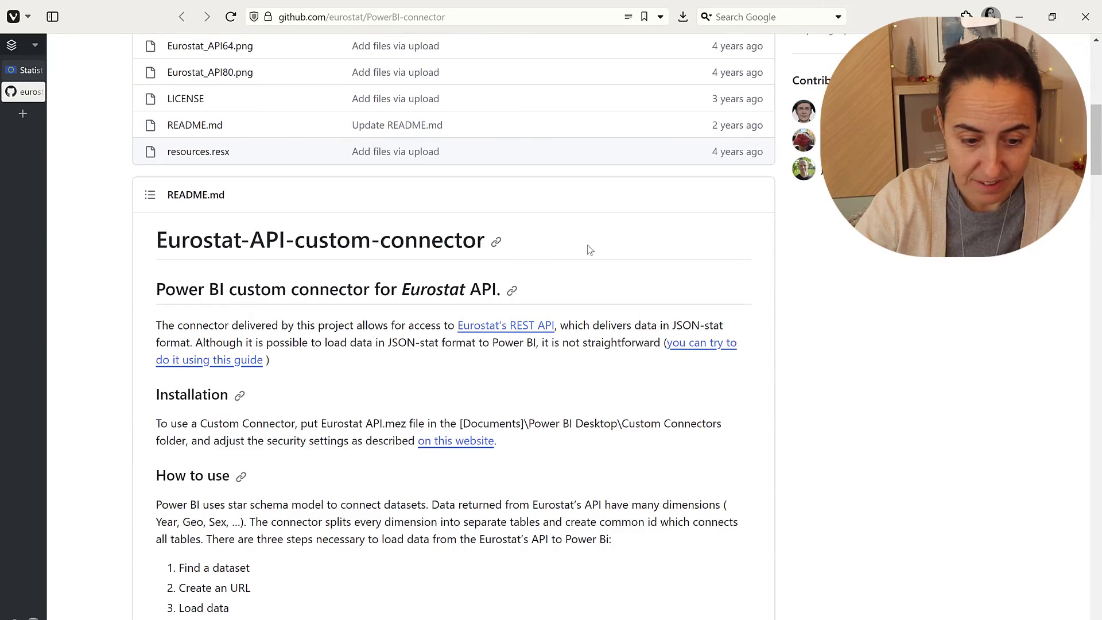
{"action": "mouse_move", "coordinate": [620, 279]}
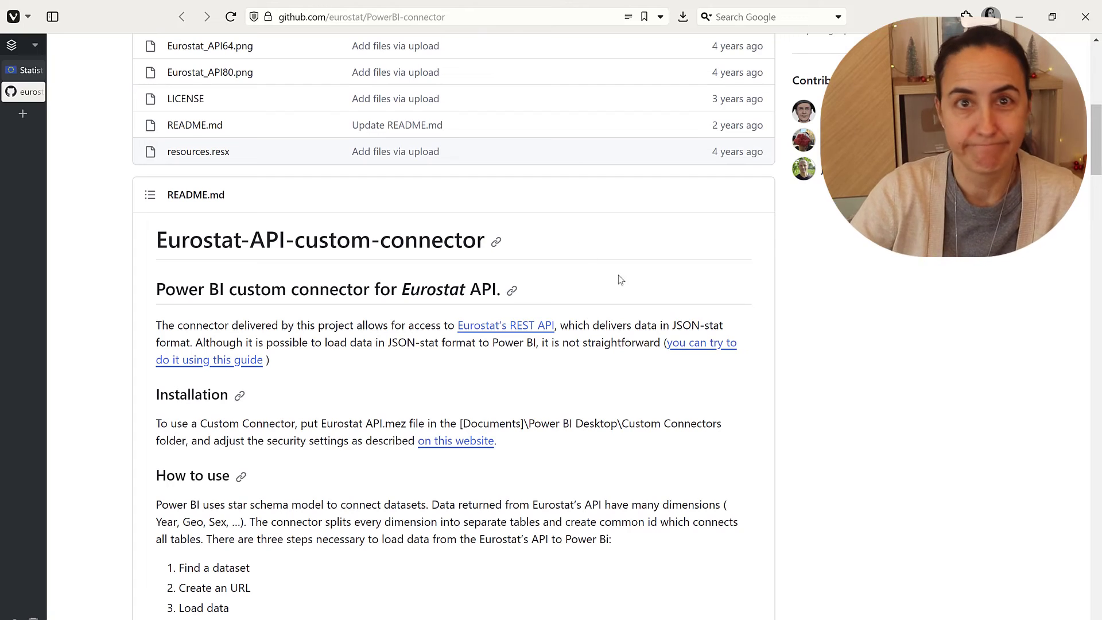
{"action": "scroll", "scroll_direction": "up", "scroll_amount": 3}
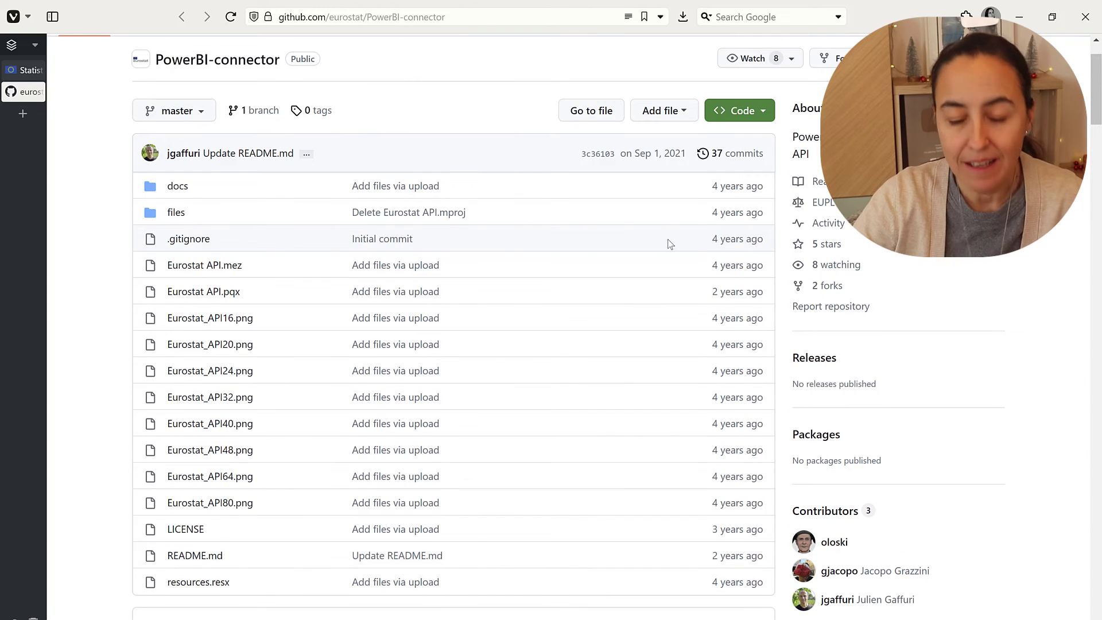
{"action": "mouse_move", "coordinate": [633, 219]}
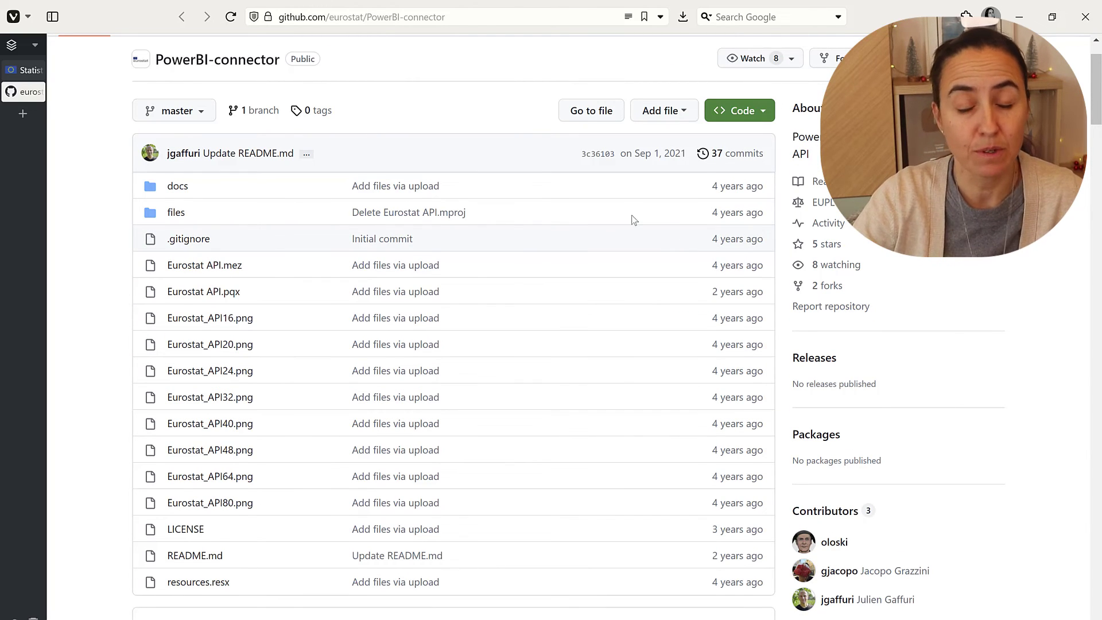
{"action": "scroll", "scroll_direction": "down", "scroll_amount": 3}
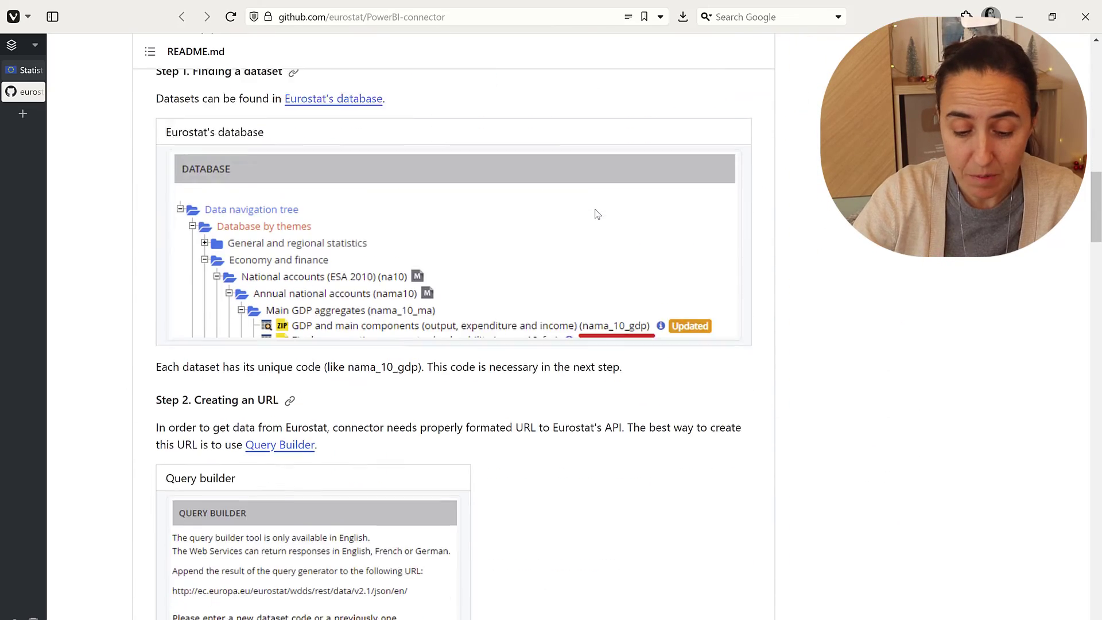
{"action": "scroll", "scroll_direction": "down", "scroll_amount": 3}
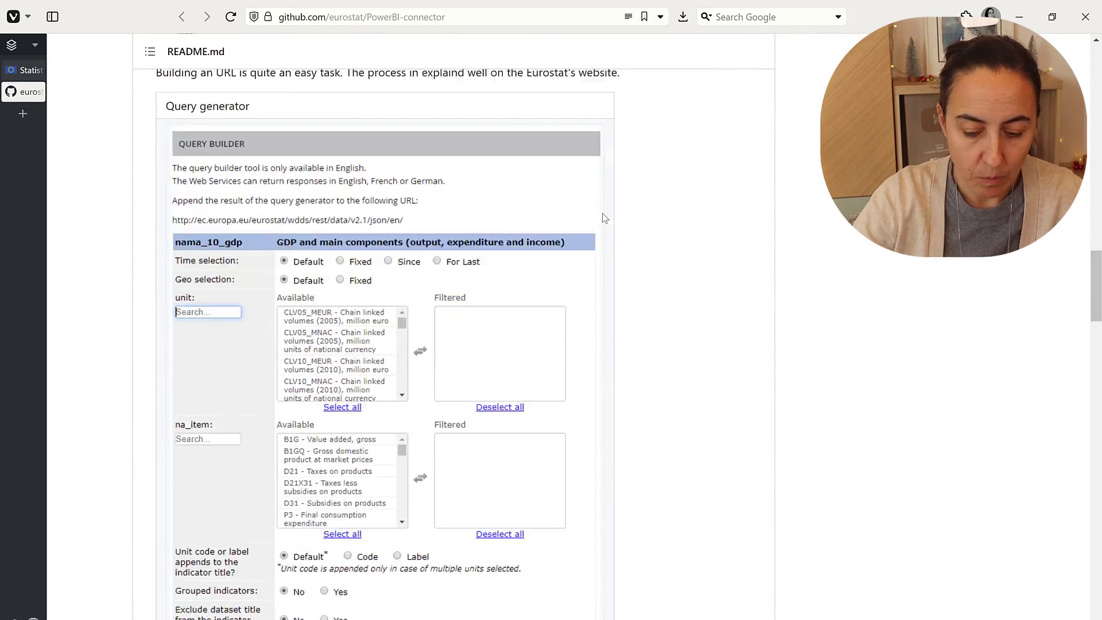
{"action": "scroll", "scroll_direction": "down", "scroll_amount": 3}
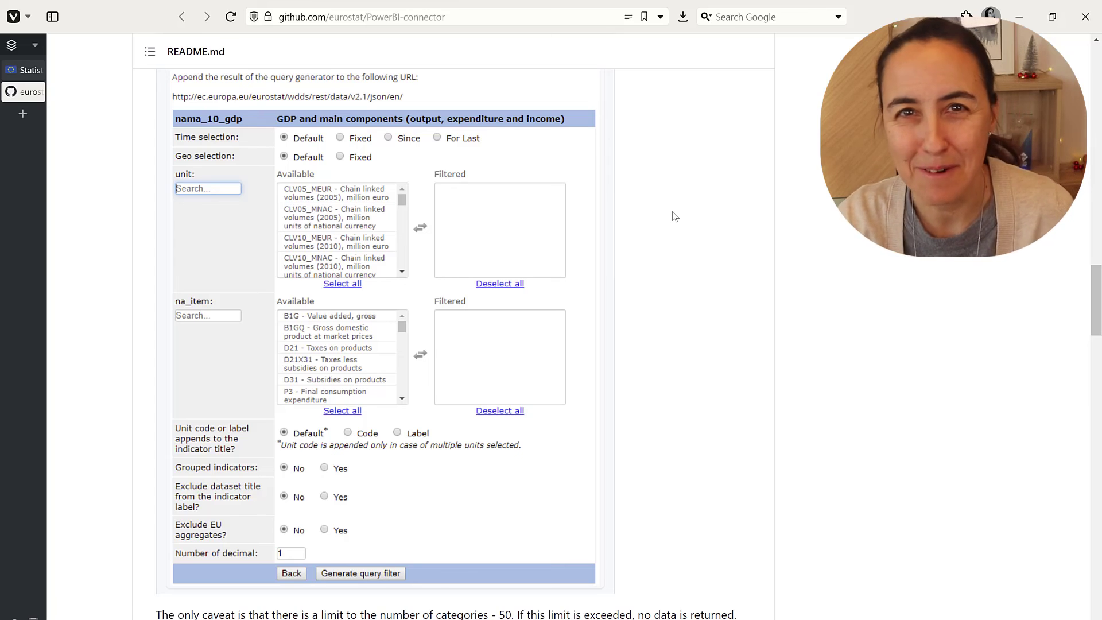
{"action": "mouse_move", "coordinate": [375, 251]}
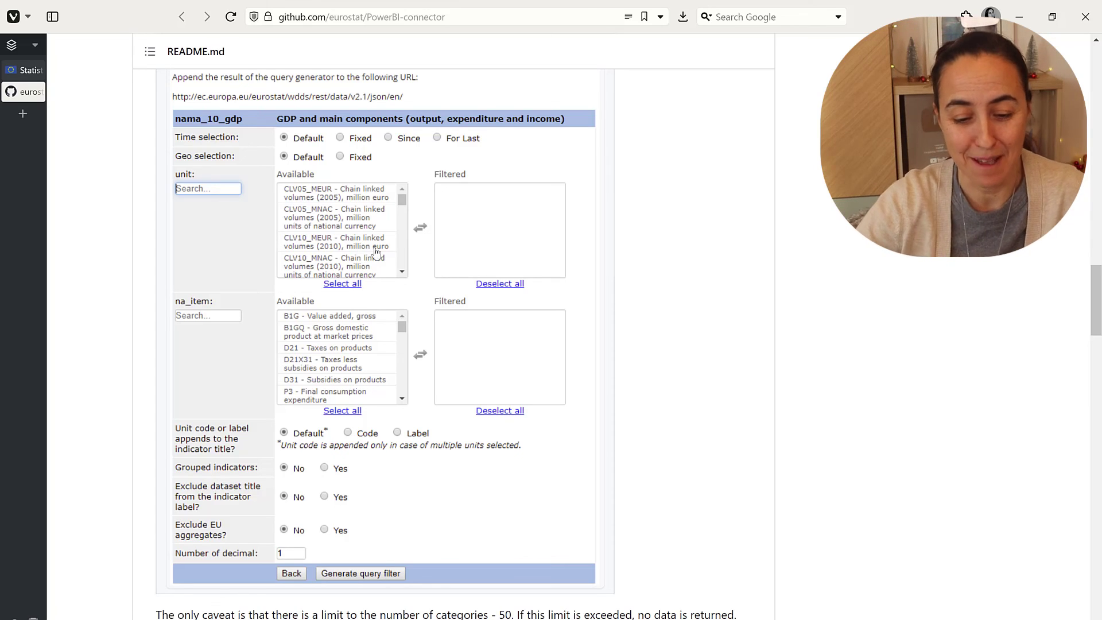
{"action": "scroll", "scroll_direction": "up", "scroll_amount": 3}
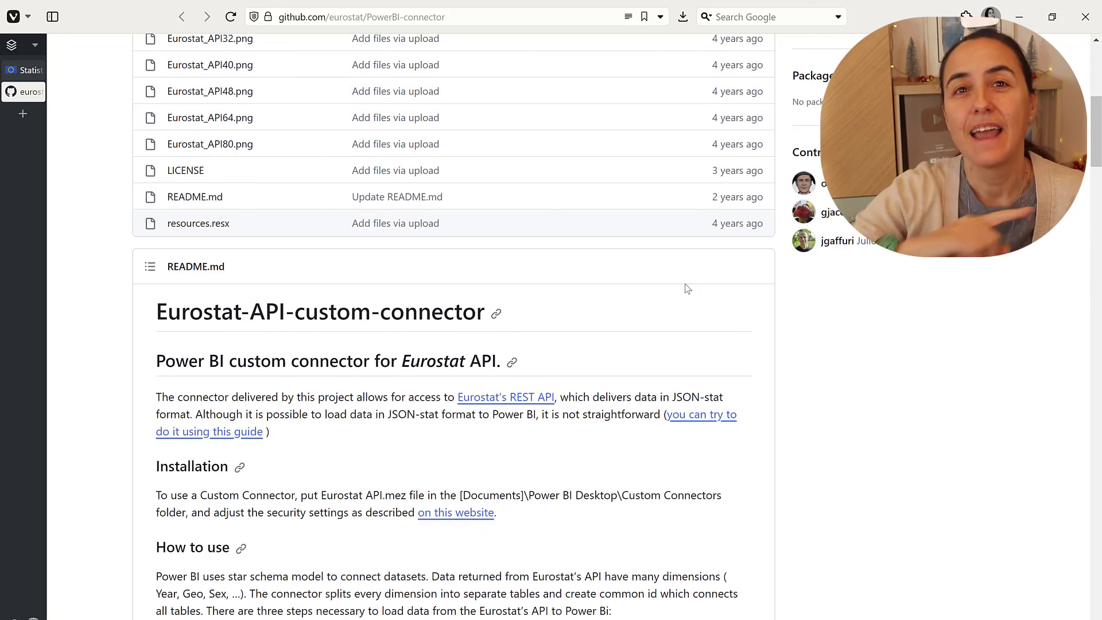